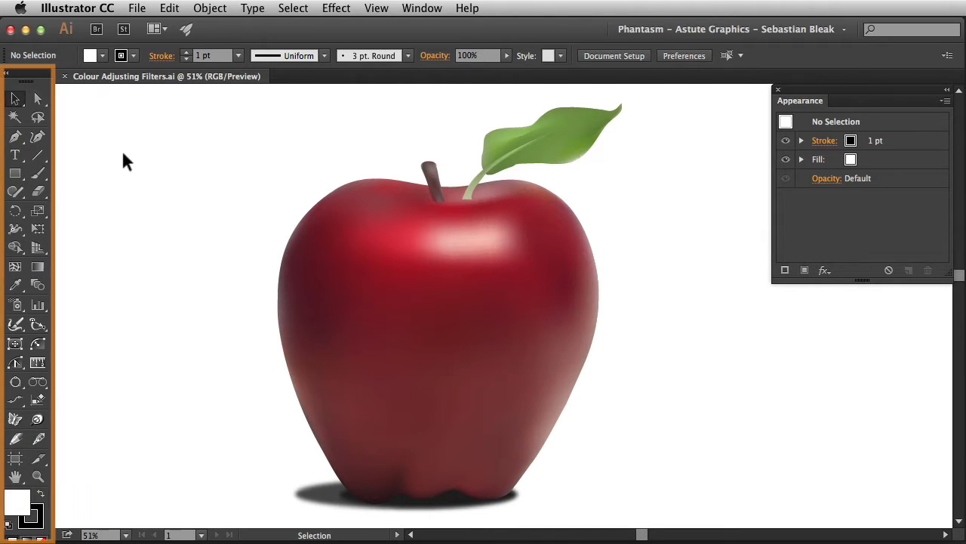
{"action": "mouse_move", "coordinate": [13, 98]}
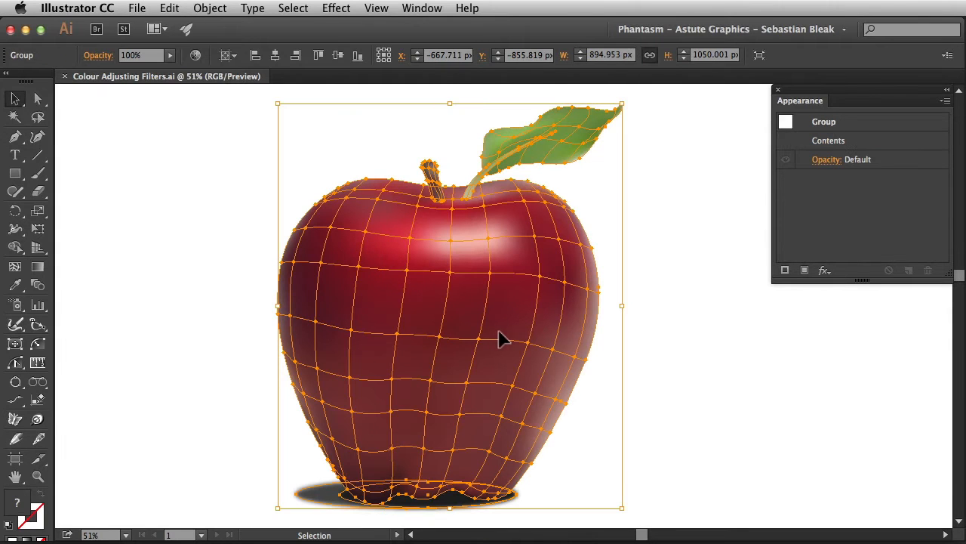
{"action": "mouse_move", "coordinate": [474, 262]}
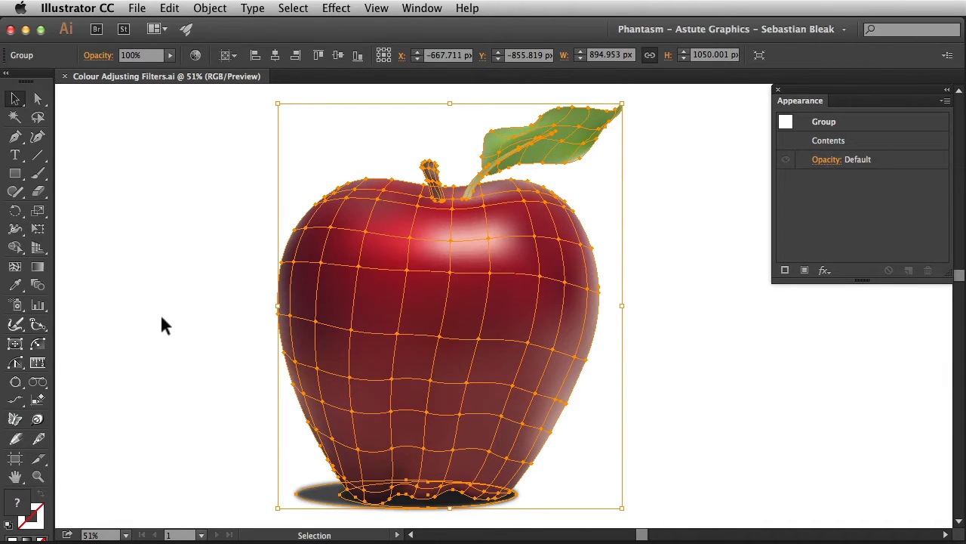
{"action": "mouse_move", "coordinate": [217, 93]}
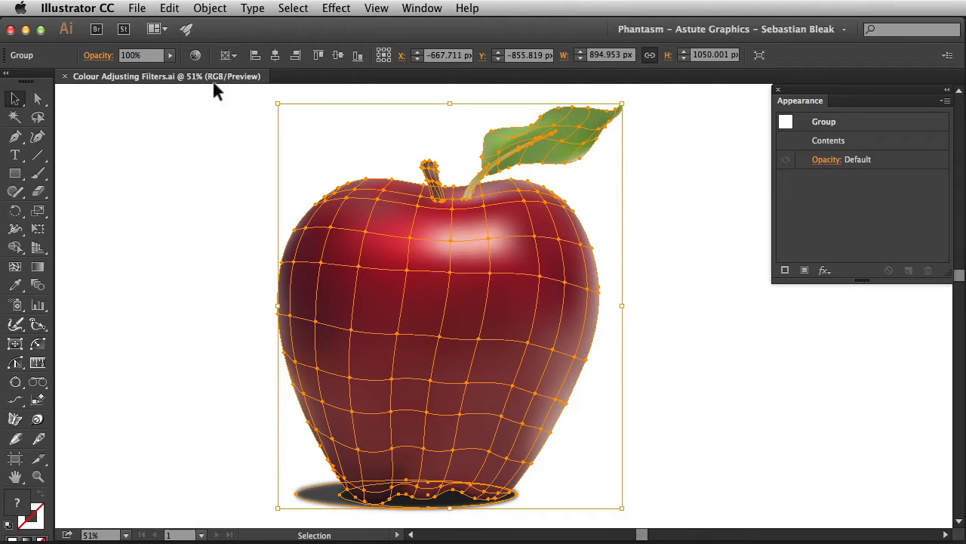
Step: Bring up Phantasm Levels for the selected apple group via Object > Filters
{"action": "left_click", "coordinate": [209, 9]}
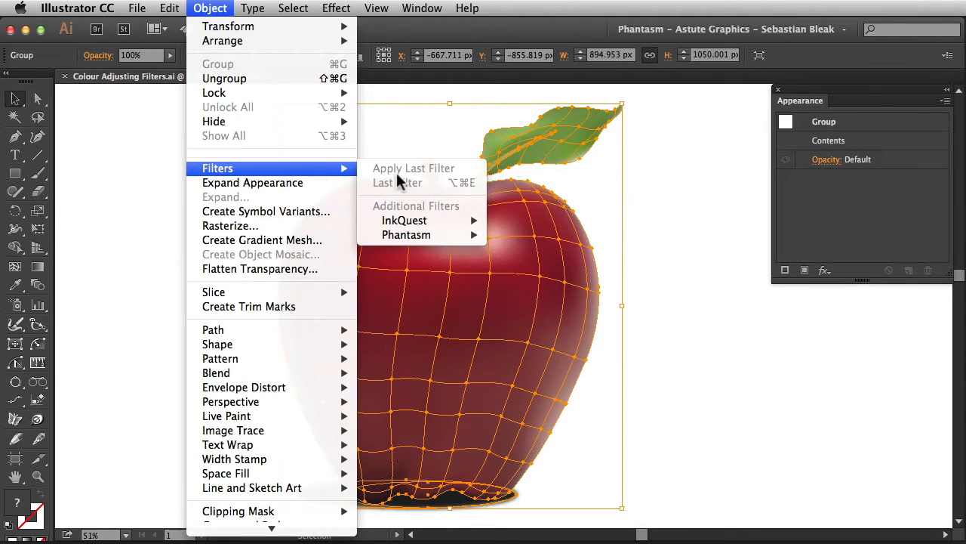
{"action": "mouse_move", "coordinate": [406, 235]}
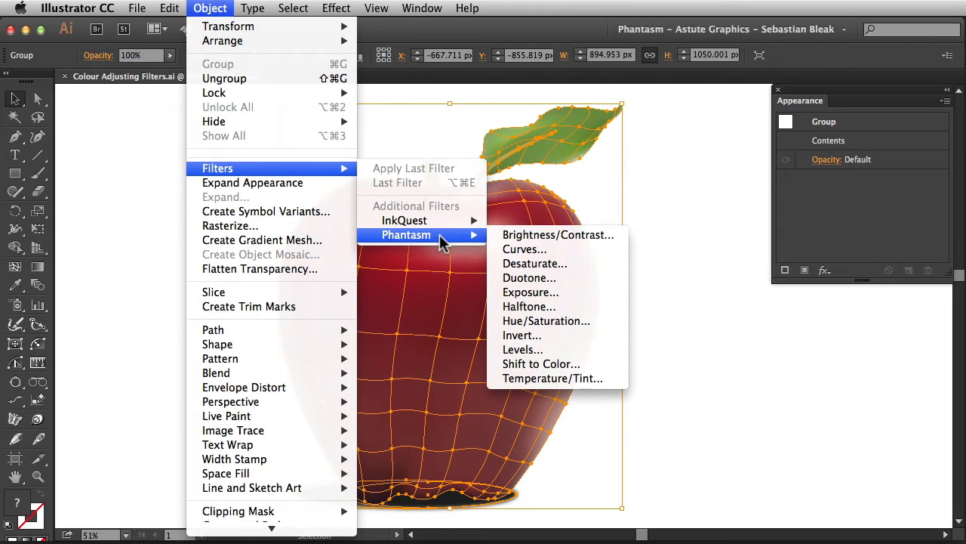
{"action": "mouse_move", "coordinate": [565, 321]}
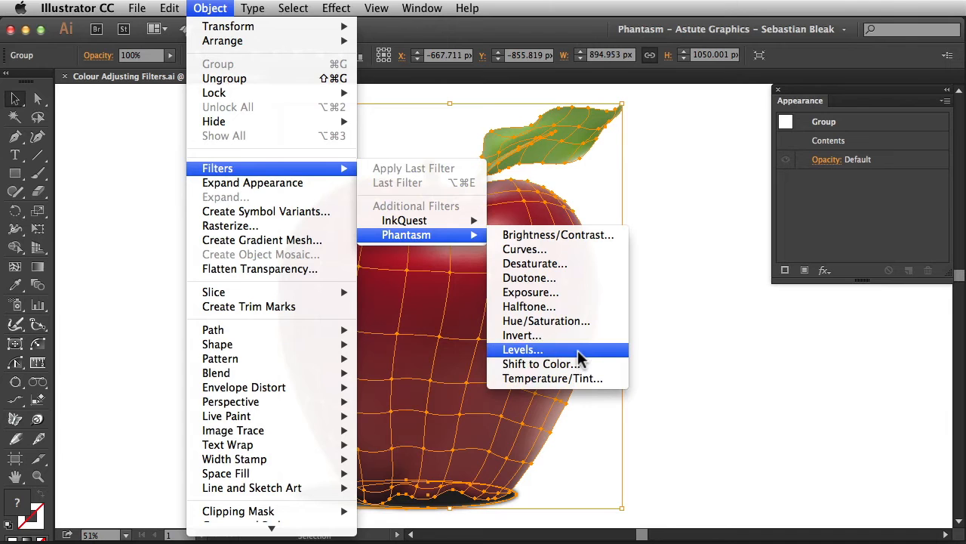
{"action": "left_click", "coordinate": [522, 350]}
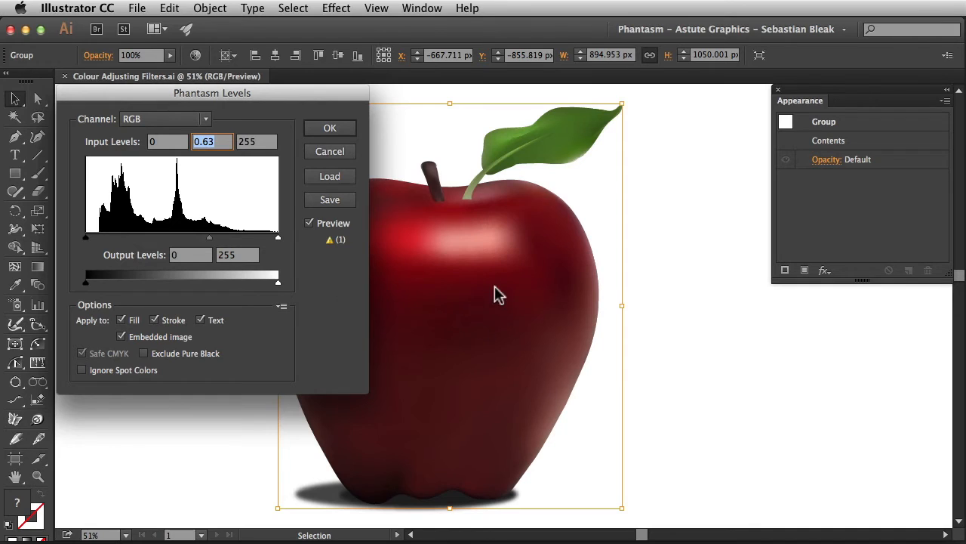
{"action": "mouse_move", "coordinate": [467, 228]}
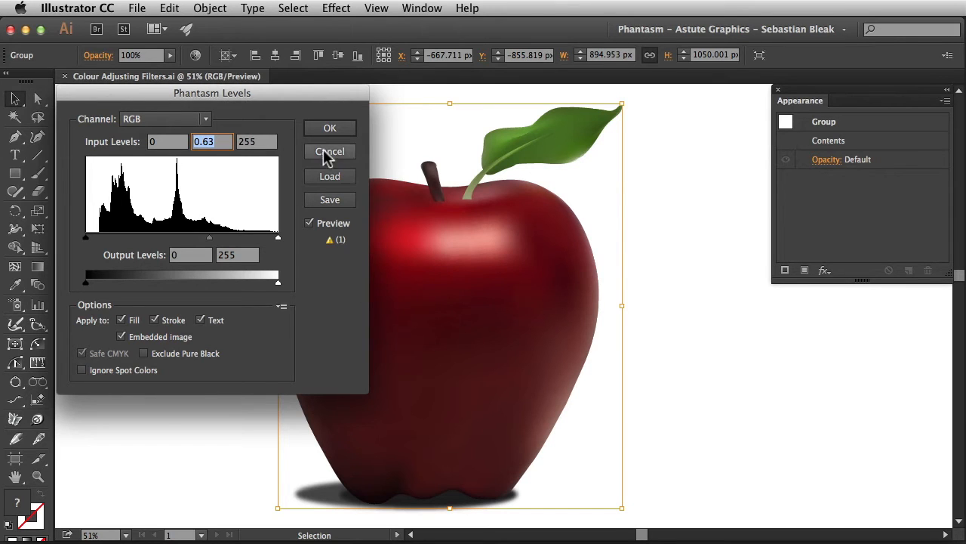
Step: Apply the Levels adjustment with midtone input 0.63 to darken the apple
{"action": "left_click", "coordinate": [329, 151]}
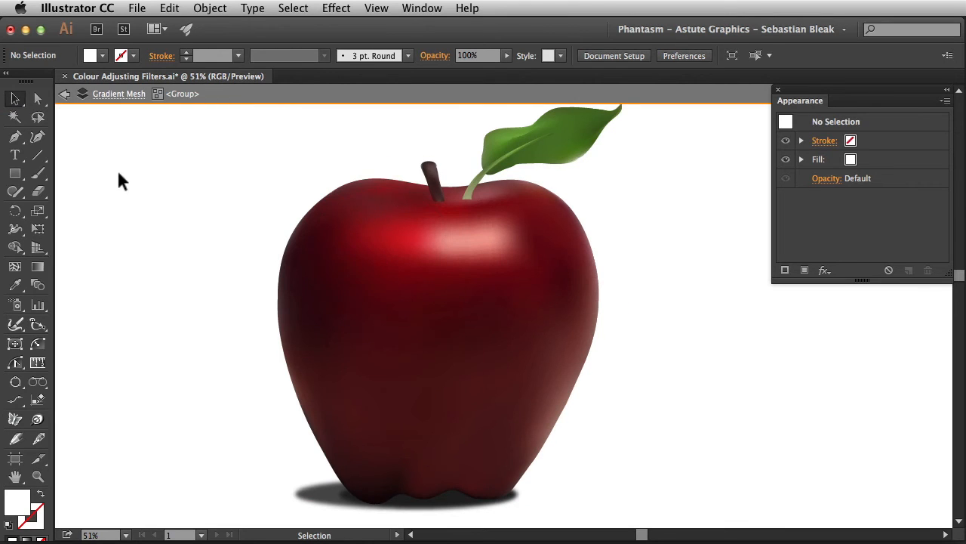
{"action": "mouse_move", "coordinate": [209, 132]}
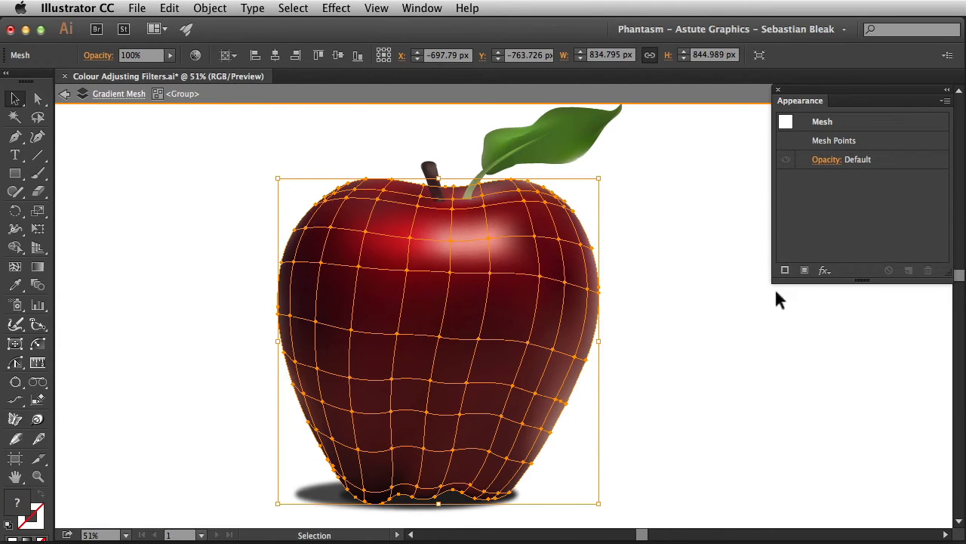
{"action": "mouse_move", "coordinate": [275, 238]}
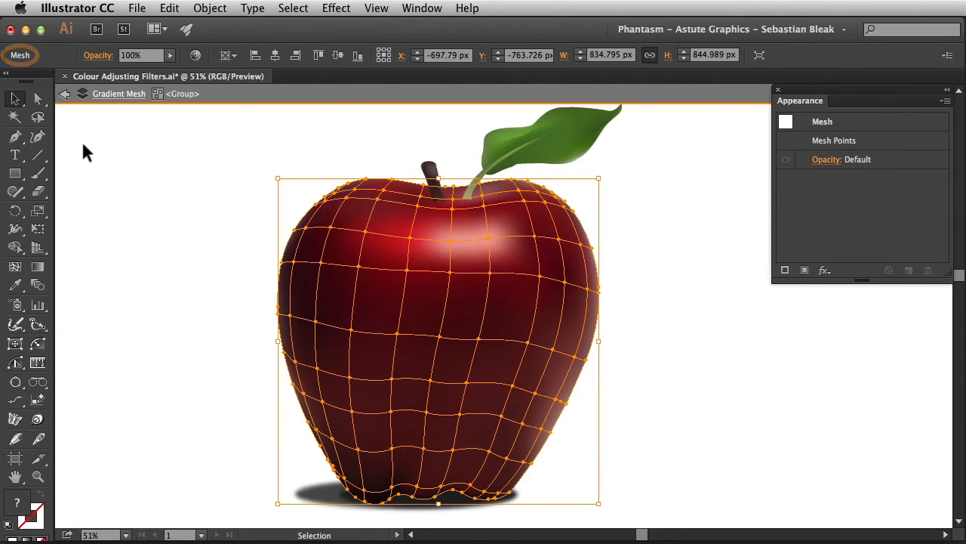
{"action": "mouse_move", "coordinate": [148, 283]}
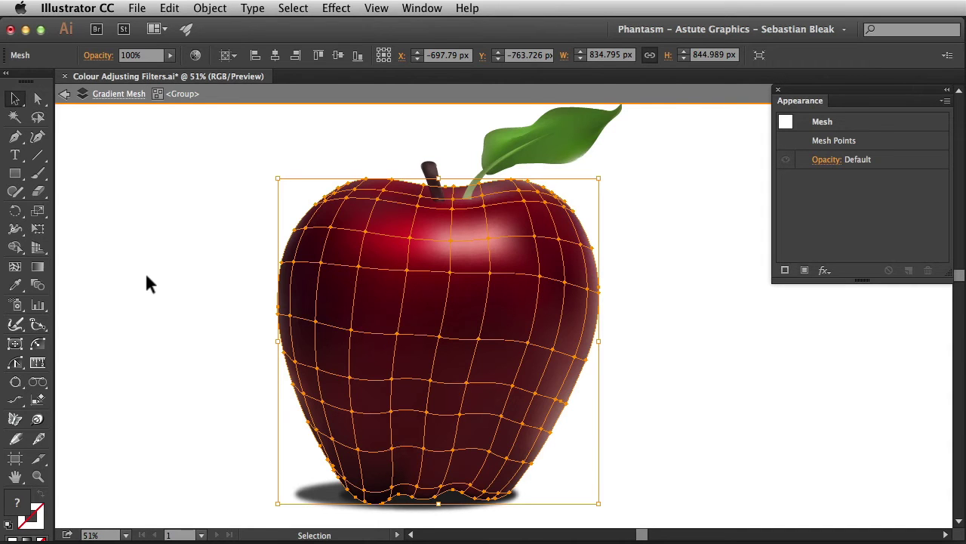
Step: With only the red apple mesh selected inside the group, reach the Filters menu again
{"action": "left_click", "coordinate": [209, 8]}
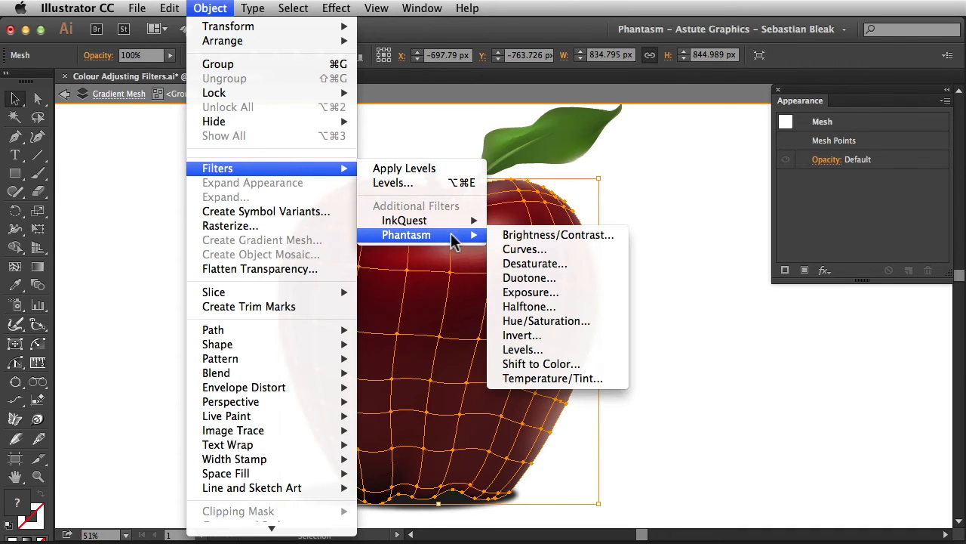
{"action": "mouse_move", "coordinate": [505, 240]}
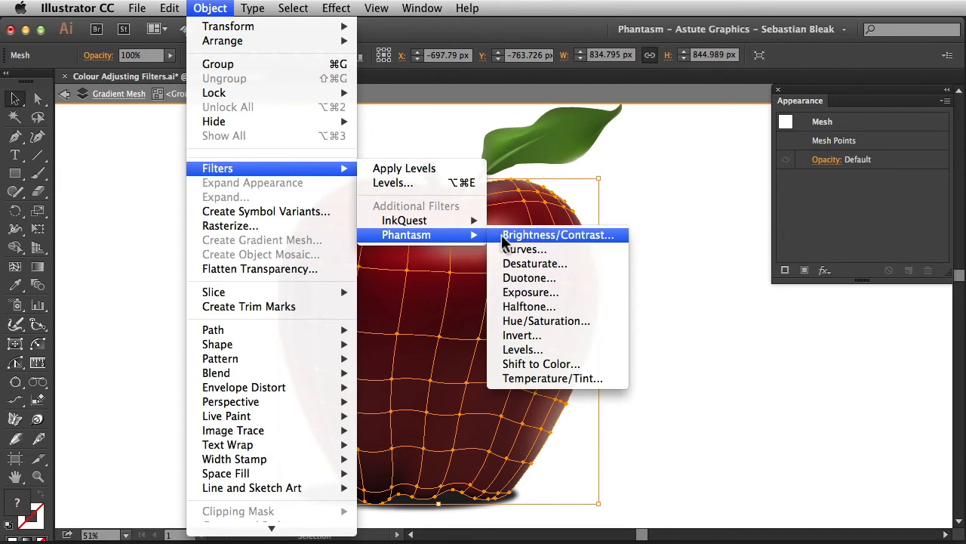
Step: Apply Phantasm Brightness/Contrast at brightness 23, contrast 32 to the red mesh
{"action": "left_click", "coordinate": [560, 235]}
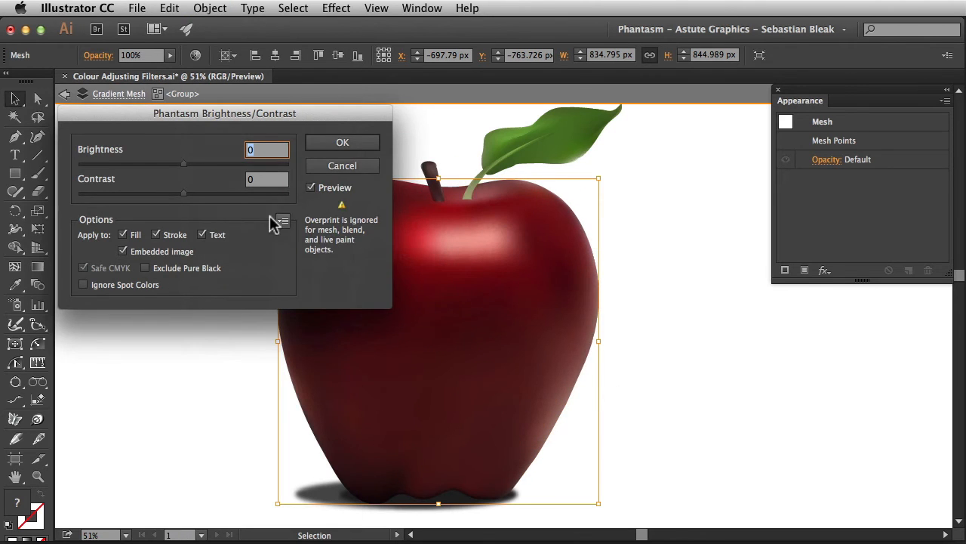
{"action": "left_click_drag", "start_coordinate": [184, 164], "coordinate": [211, 164]}
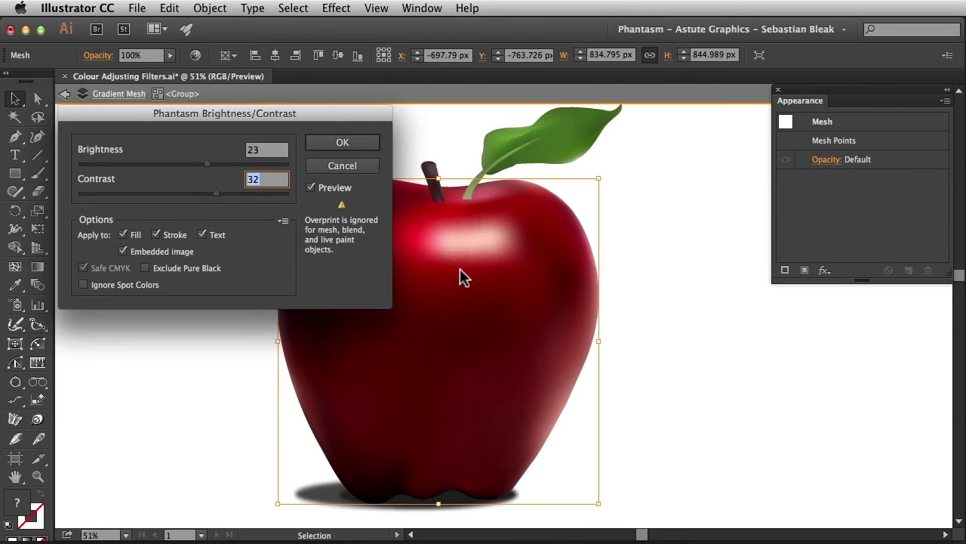
{"action": "mouse_move", "coordinate": [382, 272]}
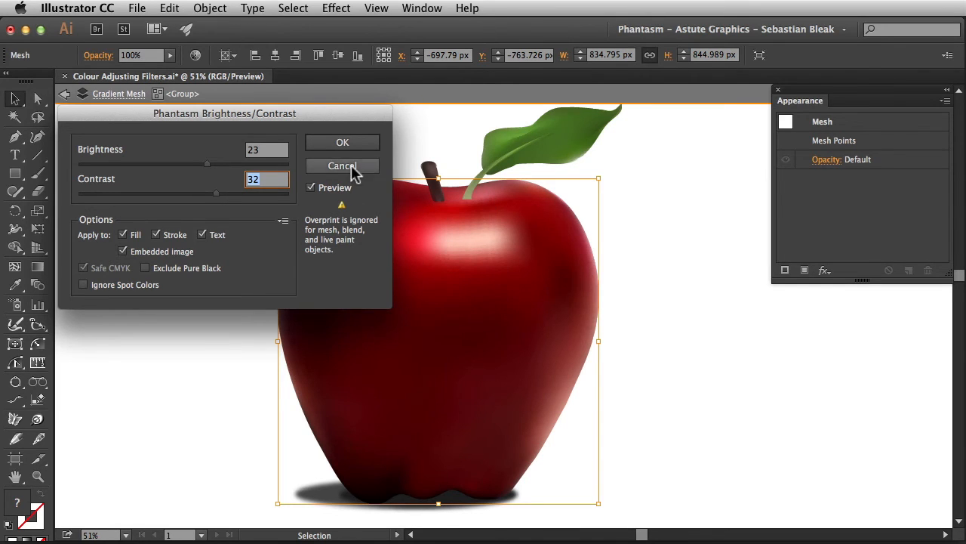
{"action": "left_click", "coordinate": [342, 166]}
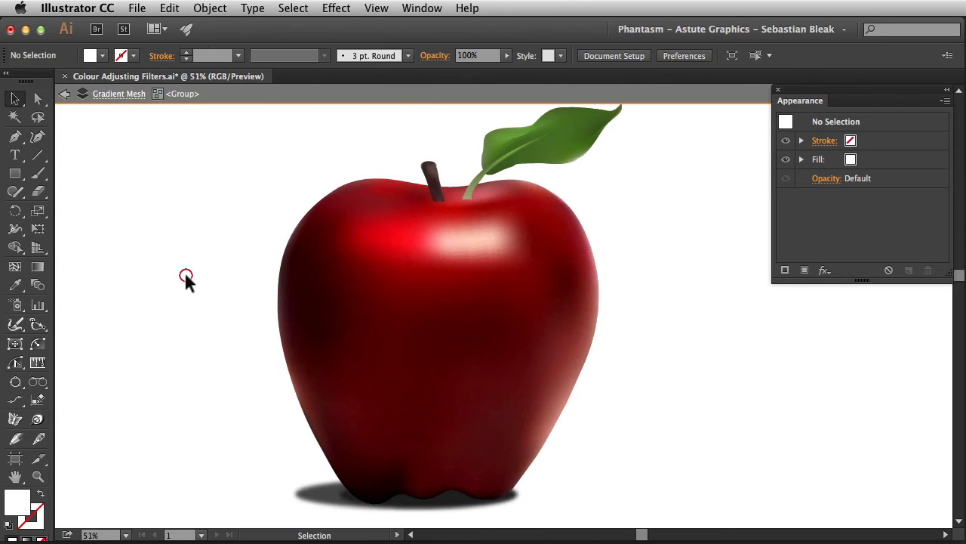
{"action": "mouse_move", "coordinate": [194, 292]}
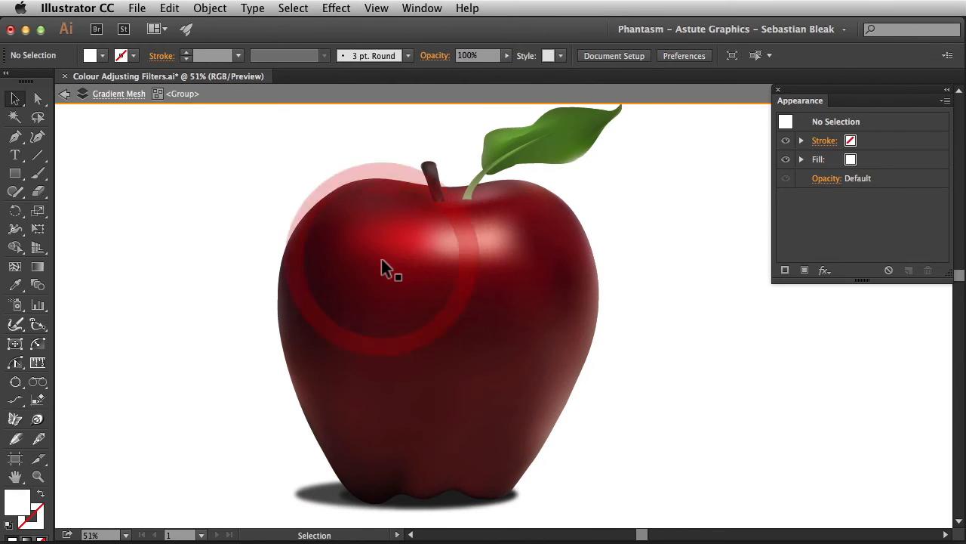
{"action": "left_click", "coordinate": [209, 9]}
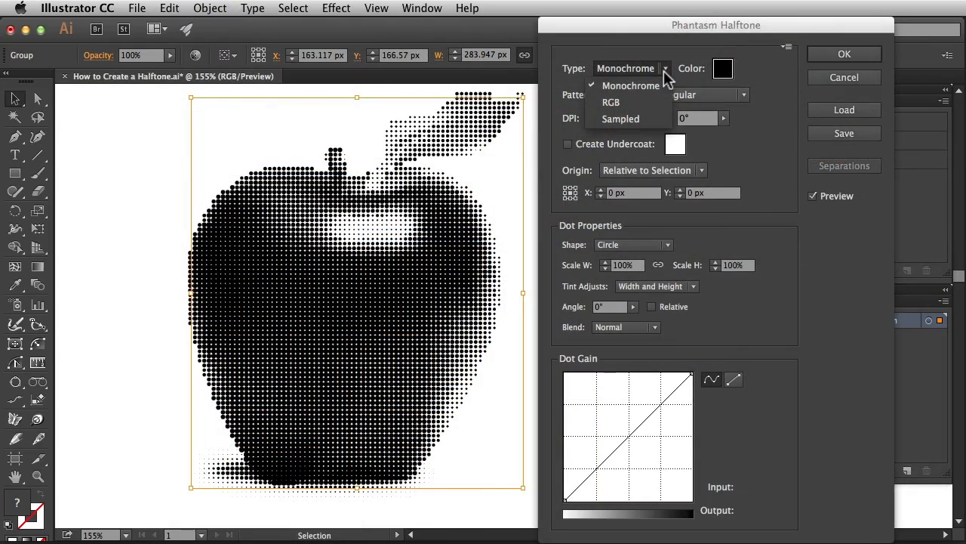
{"action": "left_click", "coordinate": [610, 102]}
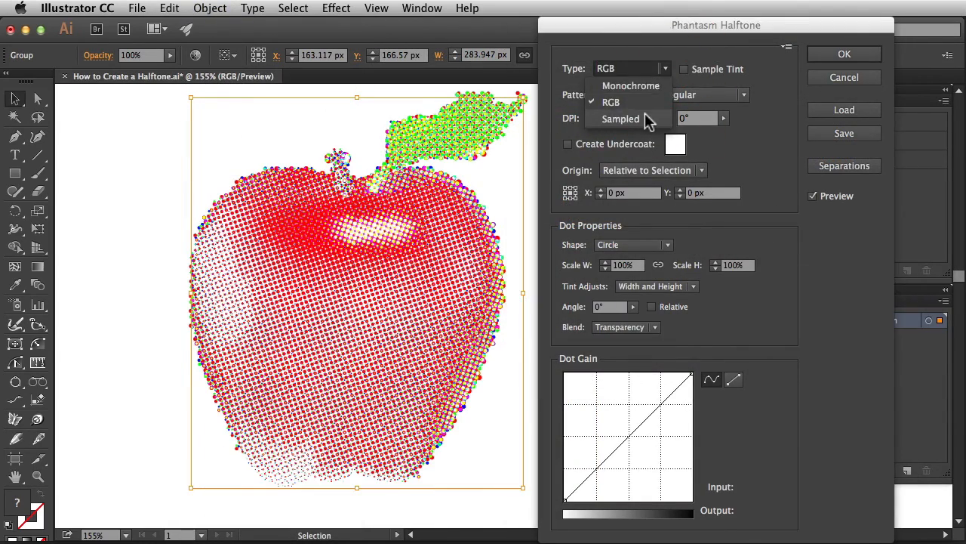
{"action": "left_click", "coordinate": [630, 86]}
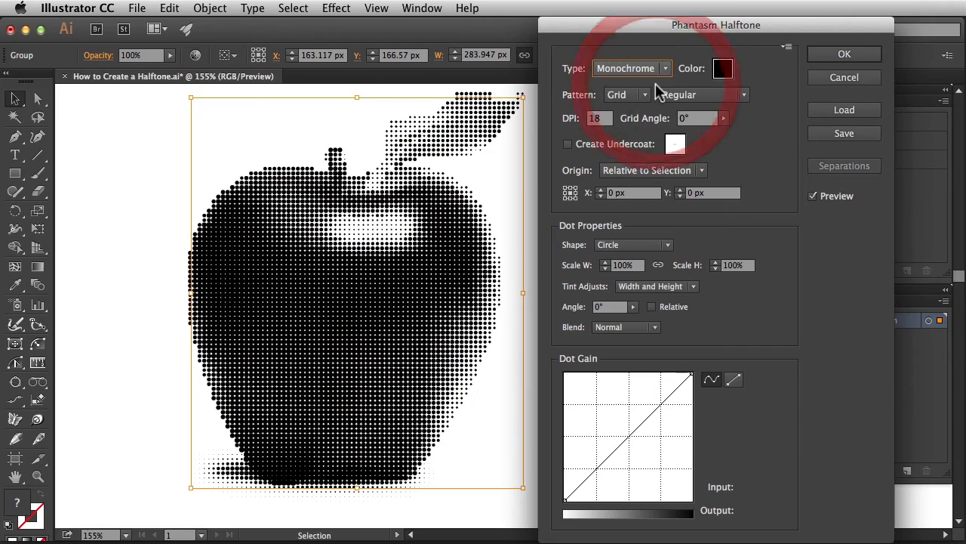